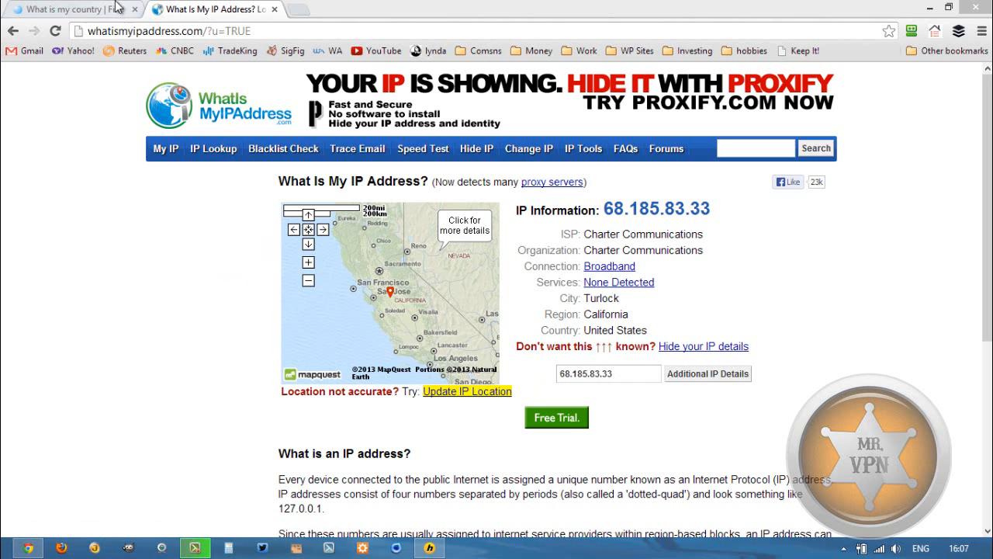
left_click(62, 9)
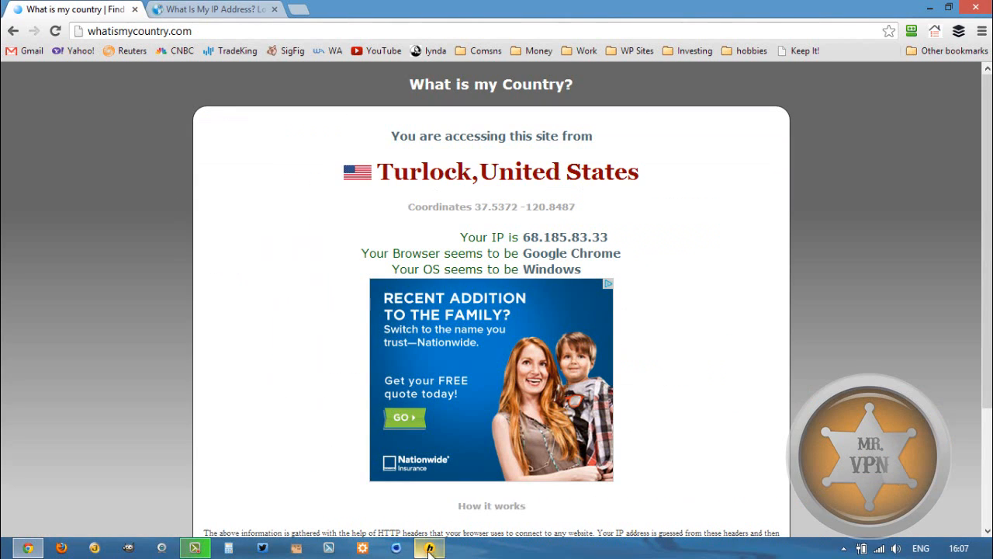
Connect HMA! Pro VPN to the Latvia, Riga server, obtaining new IP 178.16.27.78
left_click(431, 549)
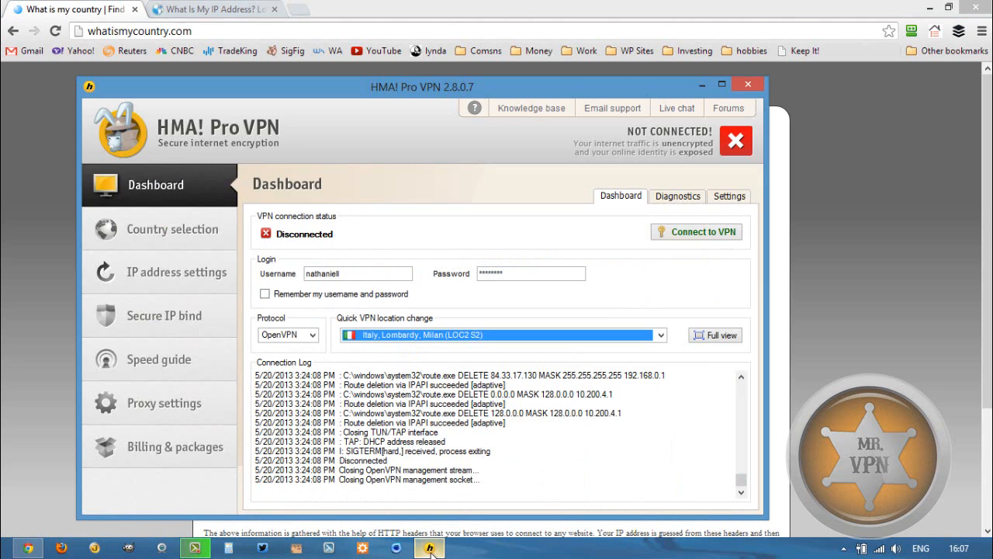
mouse_move(497, 360)
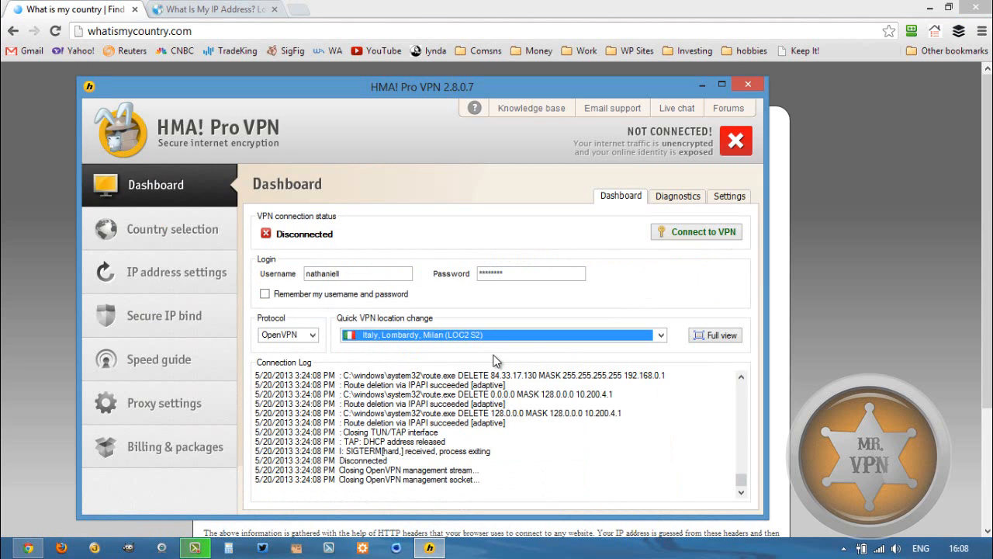
left_click(658, 335)
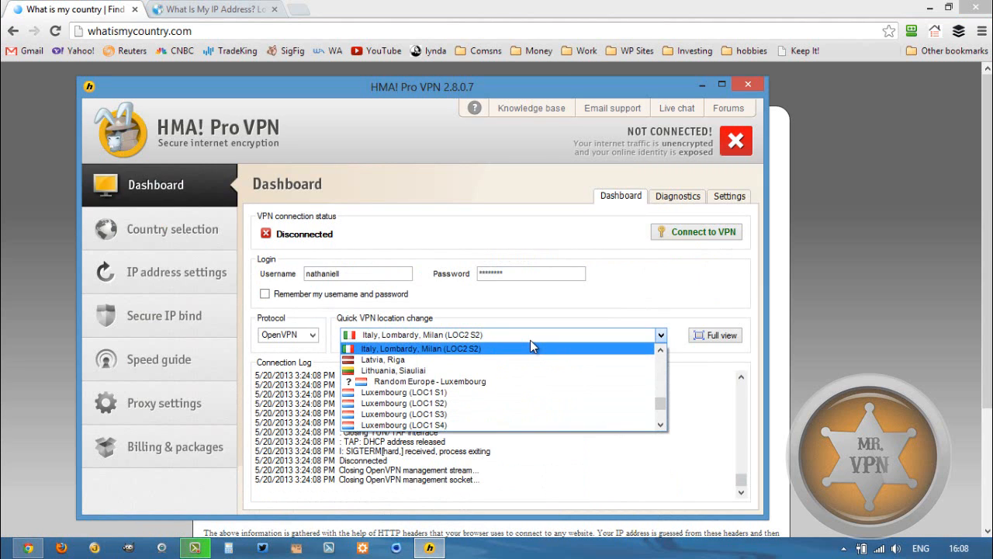
mouse_move(537, 358)
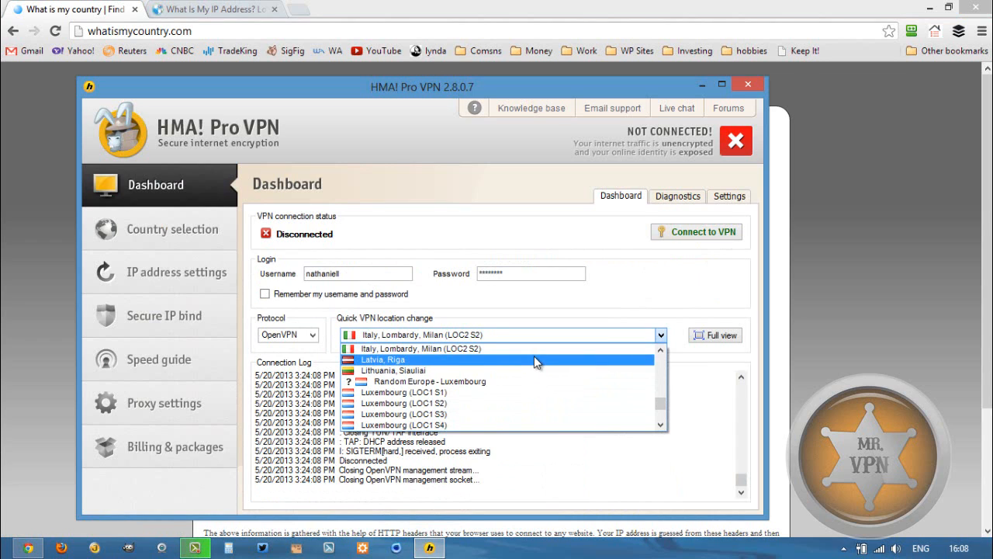
left_click(382, 360)
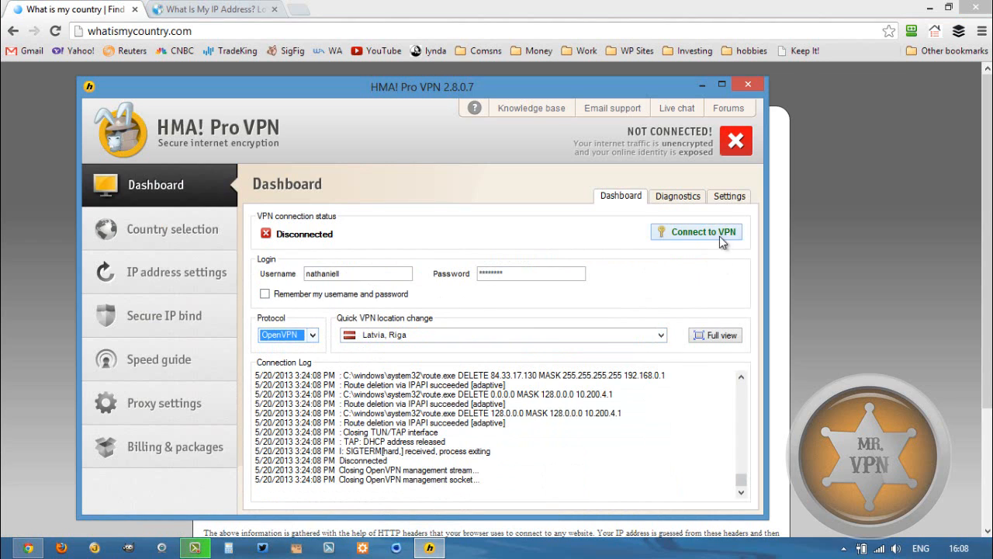
left_click(695, 231)
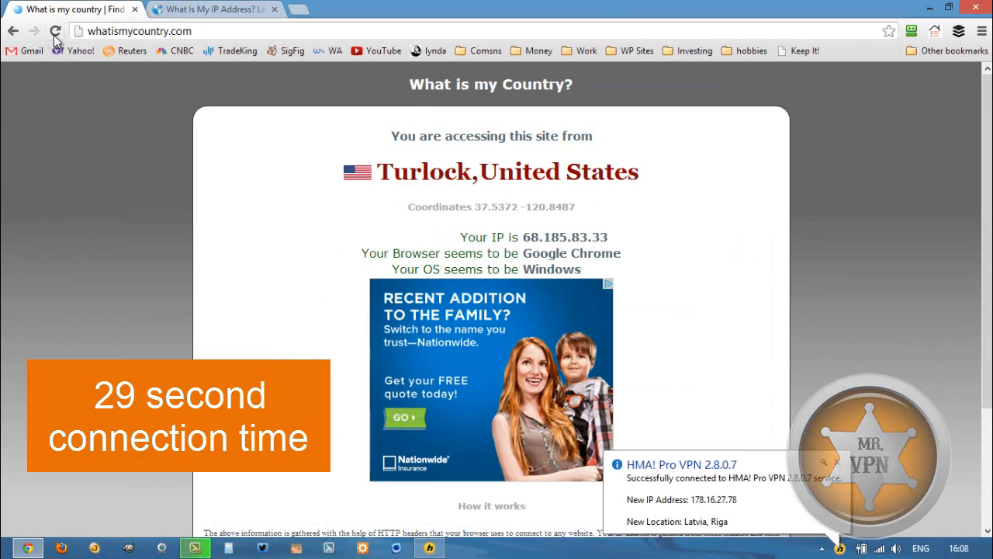
Refresh whatismyipaddress.com to show 178.16.27.78, Privax LTD, Anonymous Proxy, then return to HMA
left_click(214, 10)
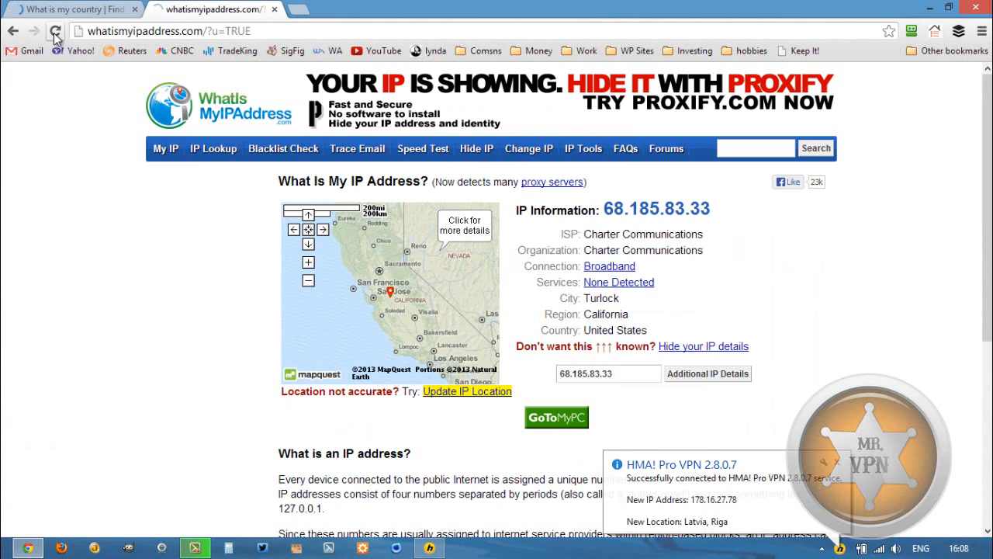
left_click(56, 31)
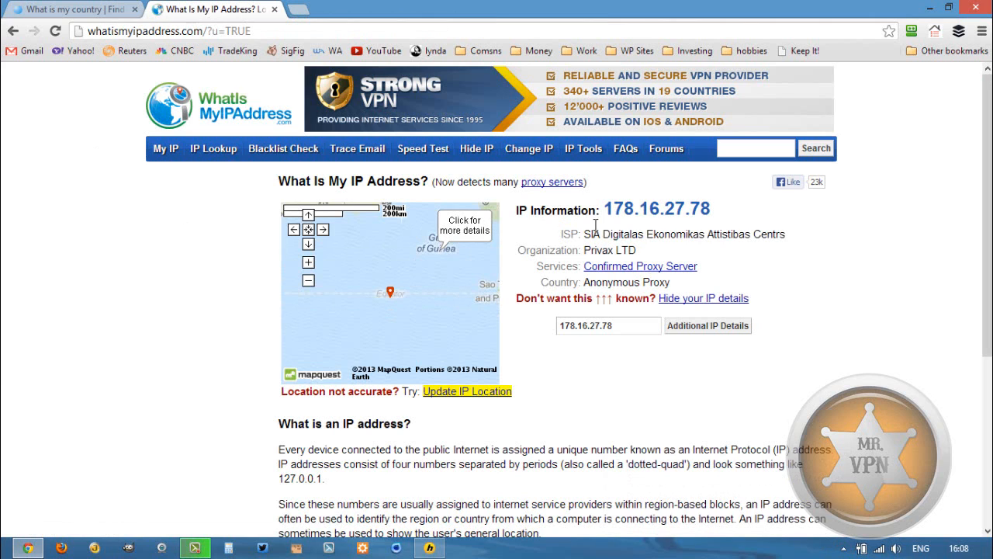
left_click(427, 546)
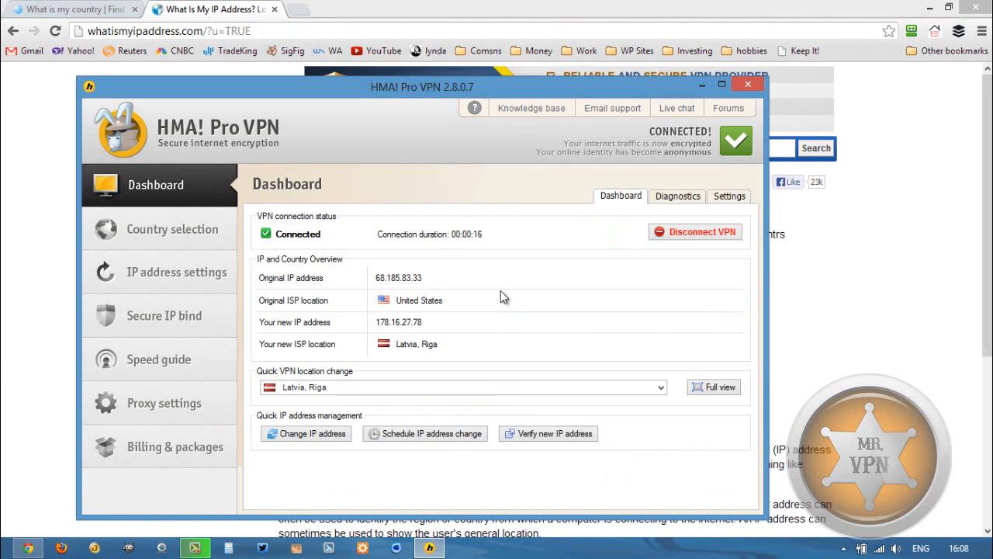
Minimize the HMA! Pro VPN window, leaving Chrome showing IP 178.16.27.78
left_click(695, 231)
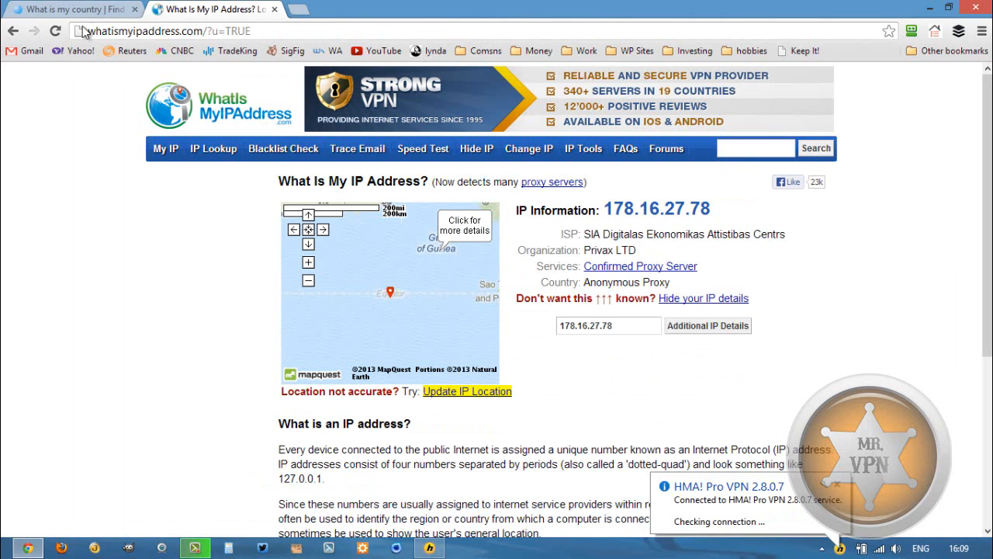
left_click(56, 31)
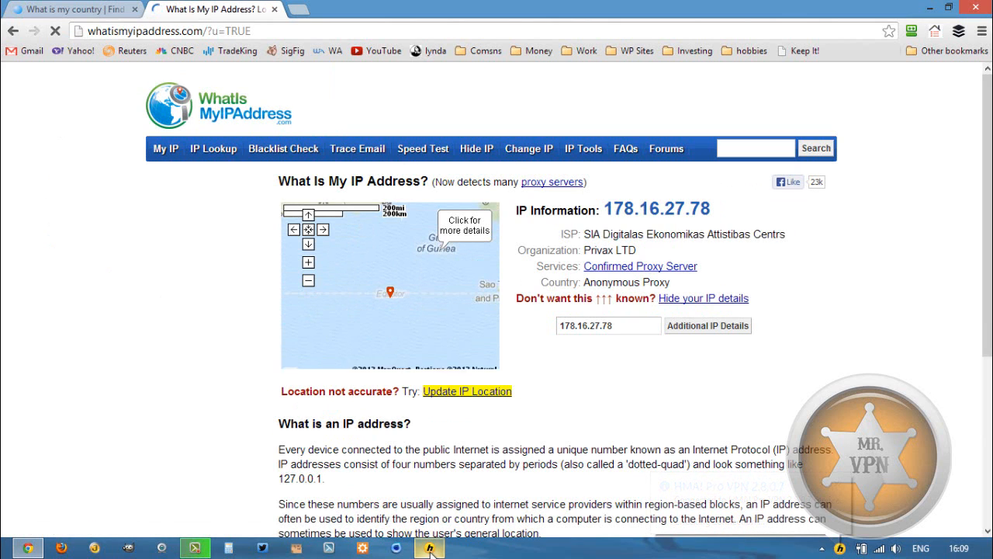
left_click(422, 549)
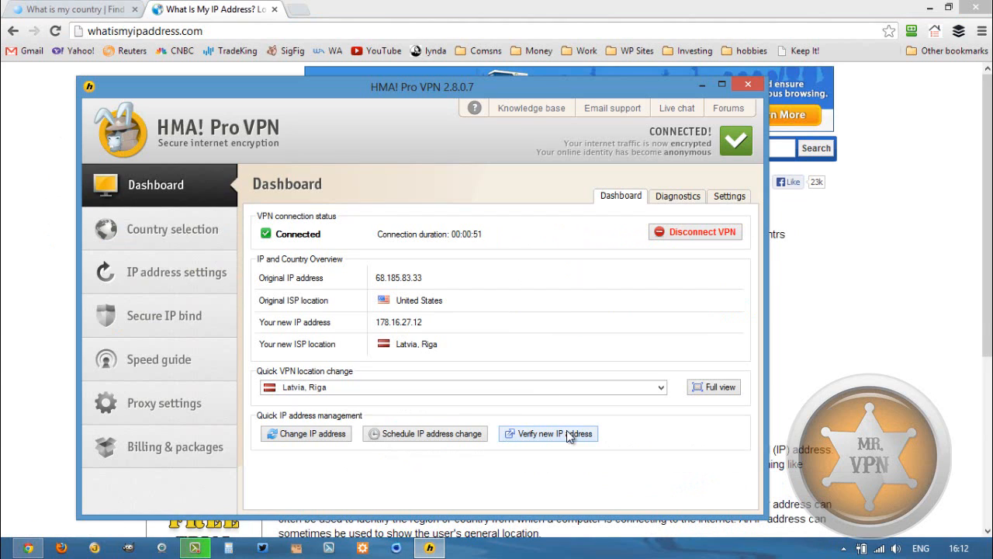
mouse_move(546, 420)
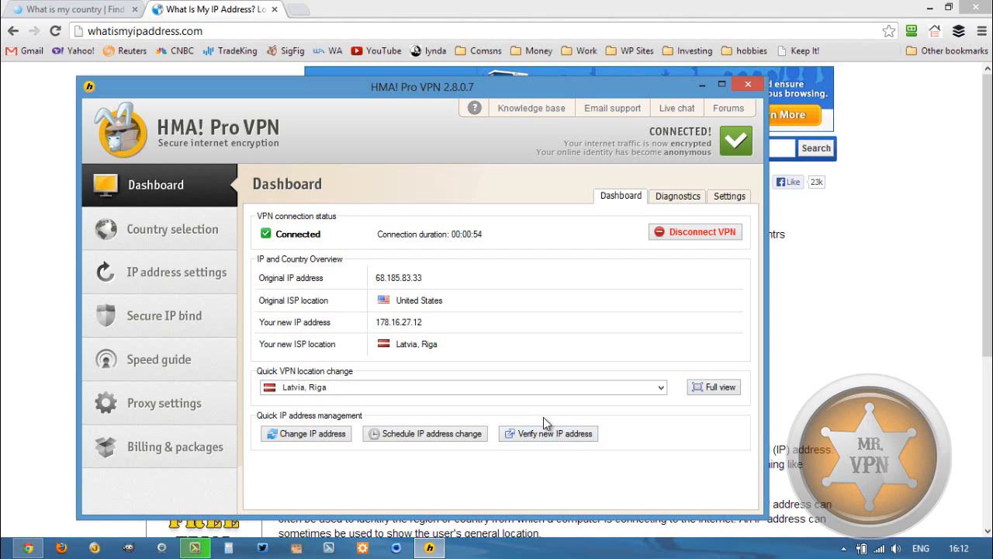
mouse_move(376, 165)
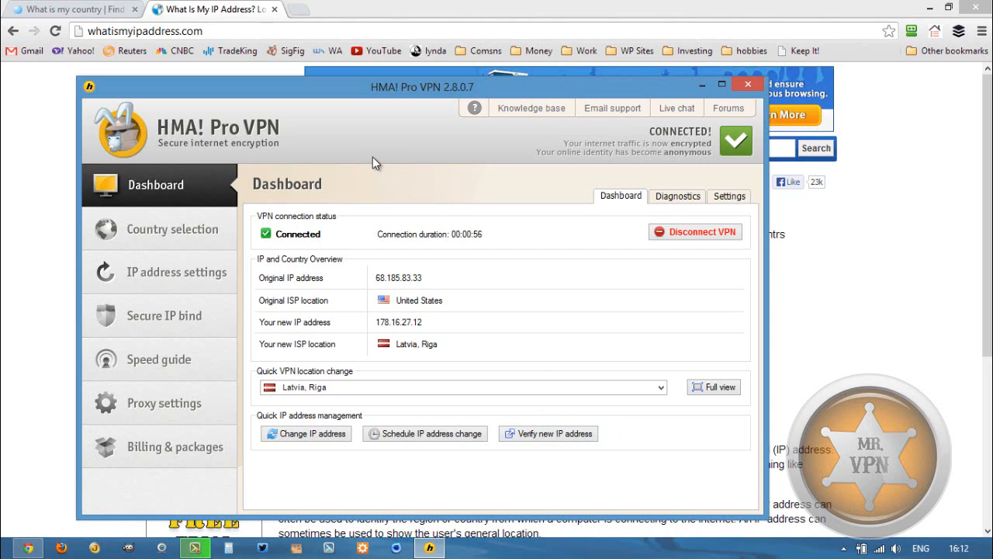
mouse_move(344, 230)
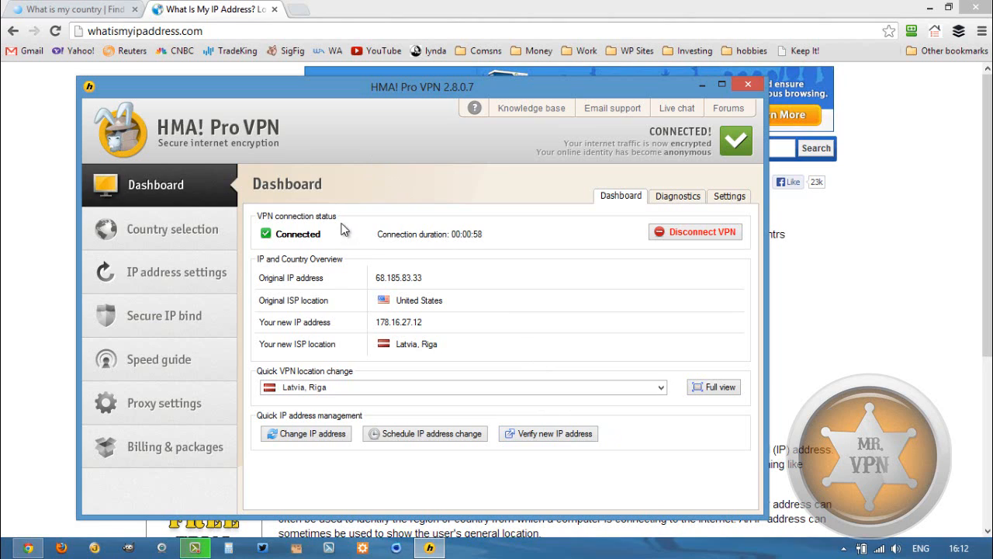